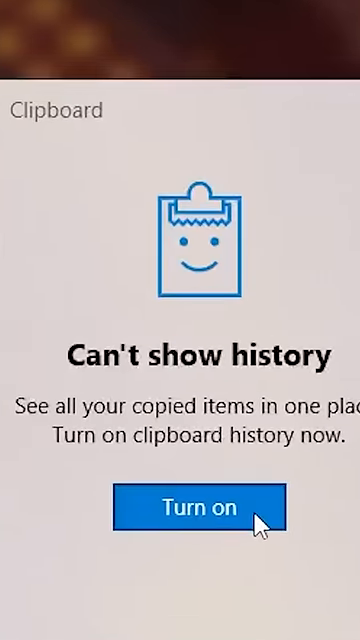
Step: Turn on clipboard history from the Windows Clipboard panel
{"action": "left_click", "coordinate": [196, 507]}
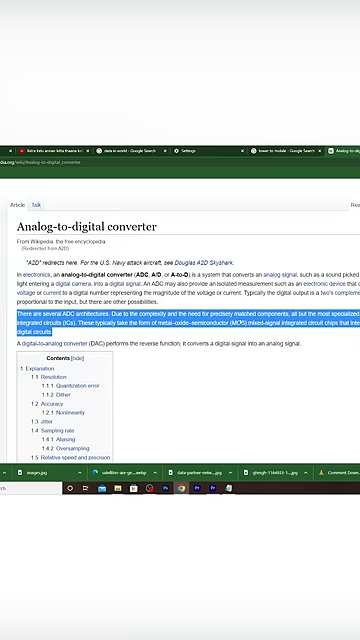
Step: Copy the ADC architectures paragraph from the Analog-to-digital converter article
{"action": "key", "text": "win+v"}
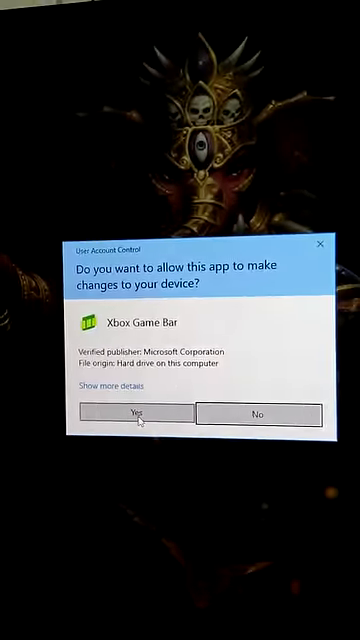
Step: Allow Xbox Game Bar to make device changes so its Performance widget can open
{"action": "left_click", "coordinate": [136, 414]}
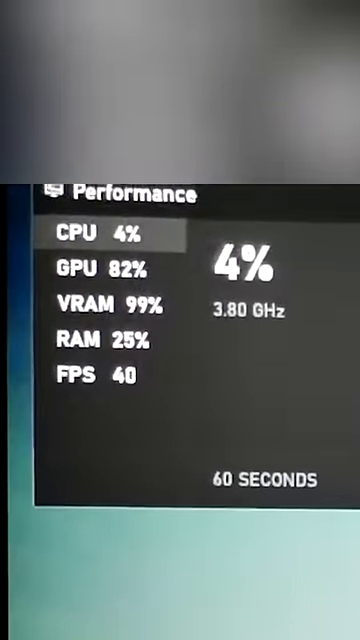